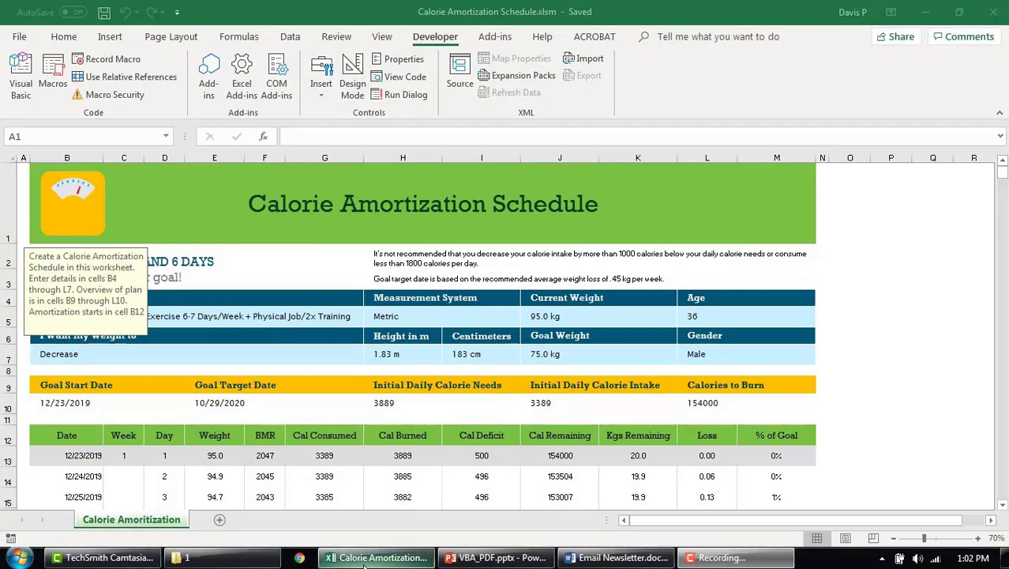
Step: Switch to the Email Newsletter document and back to the Calorie Amortization workbook
left_click(496, 557)
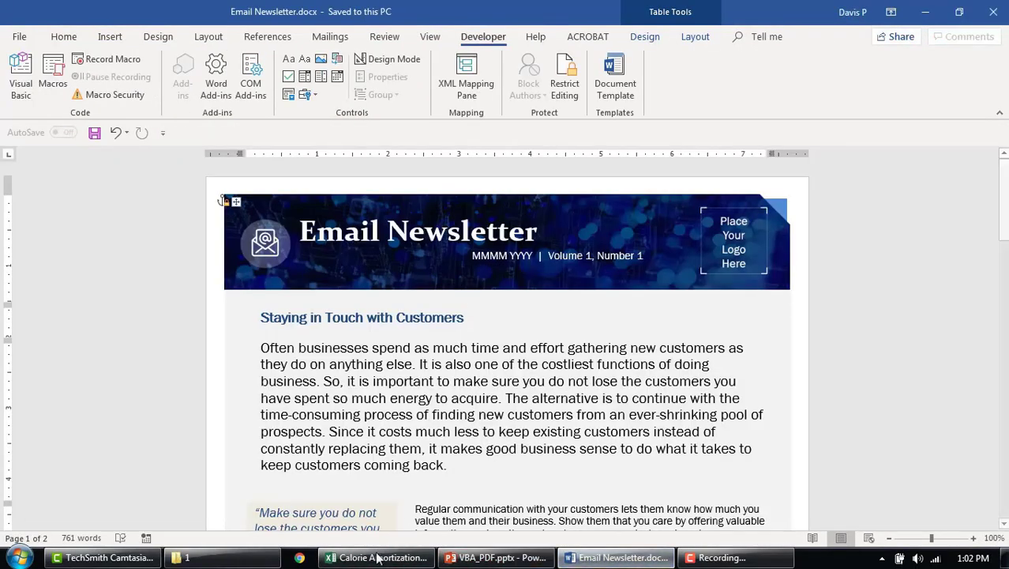
left_click(375, 557)
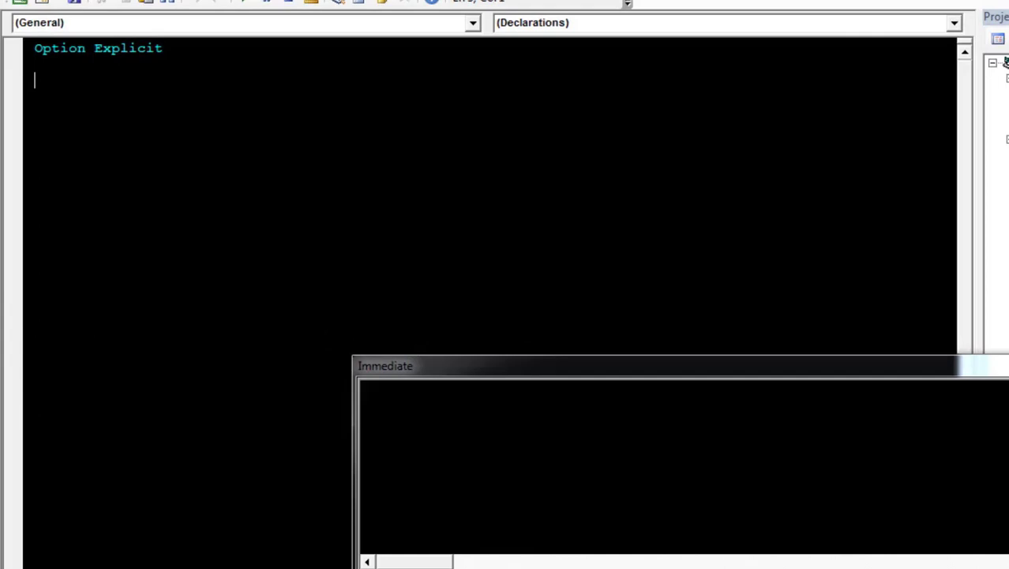
Step: Write Sub pub_to_pdf with Dim output_file As String inside it
type("sub pu")
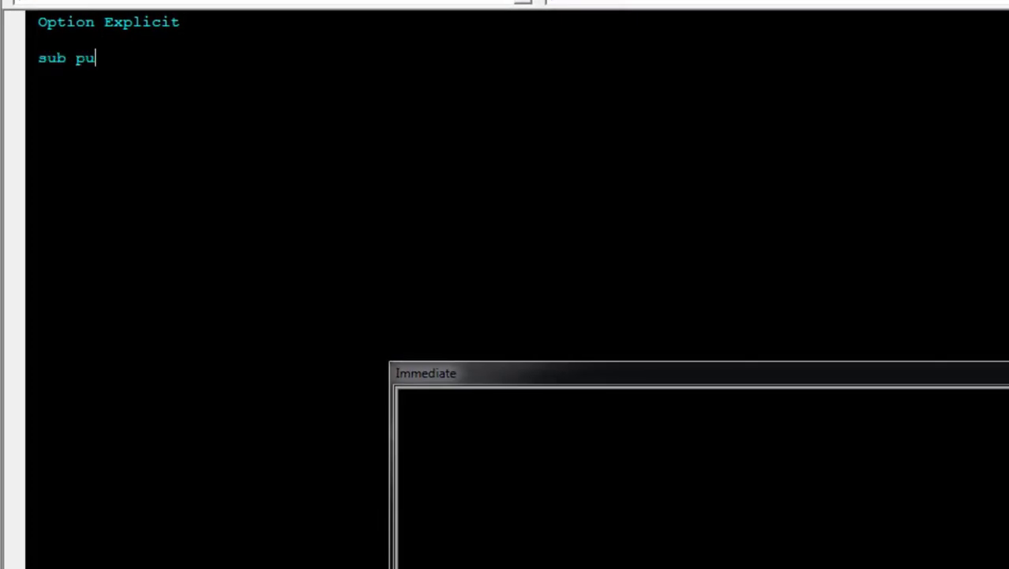
type("b_to_pdf(")
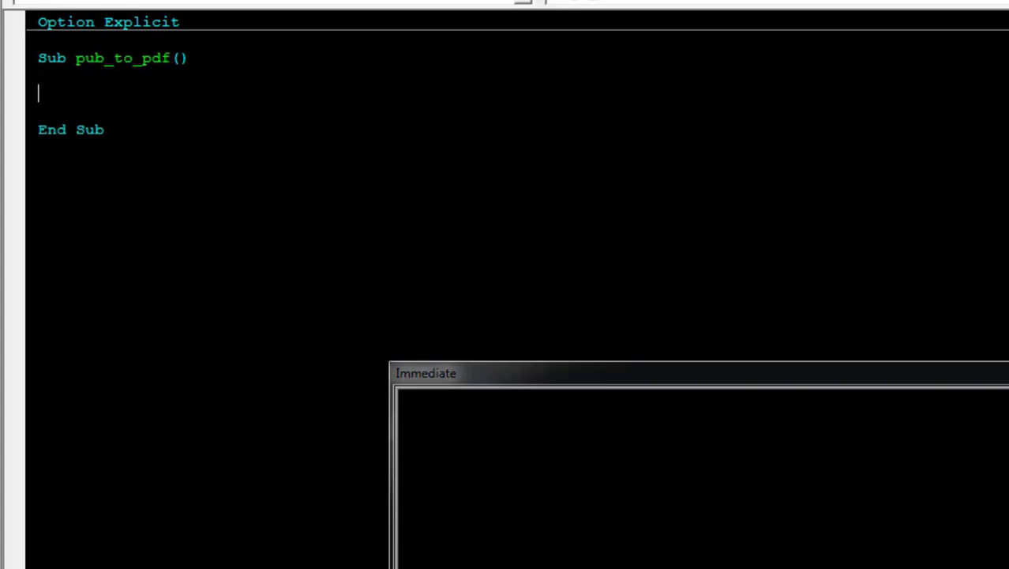
type("dim outpu")
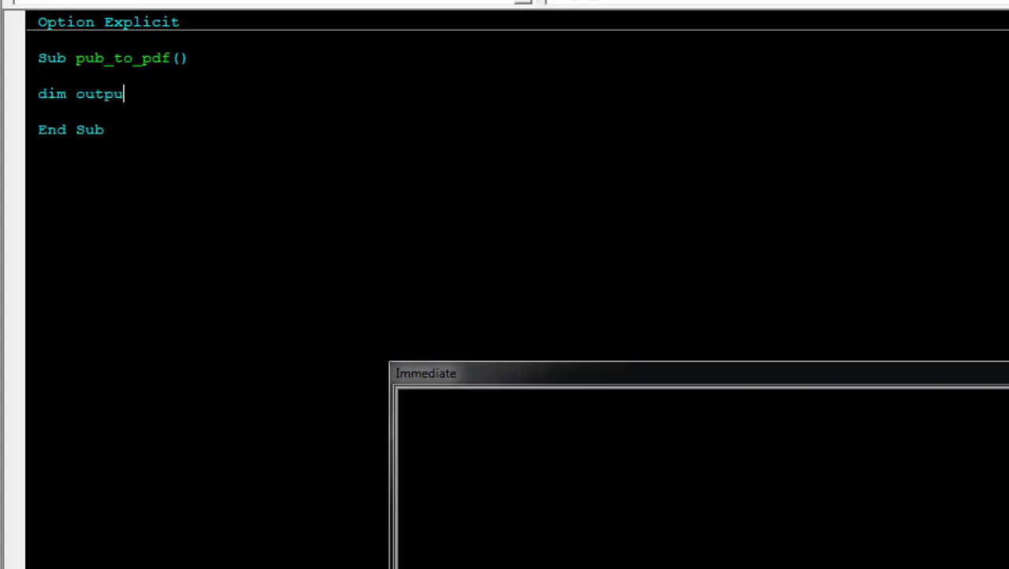
type("t_file as")
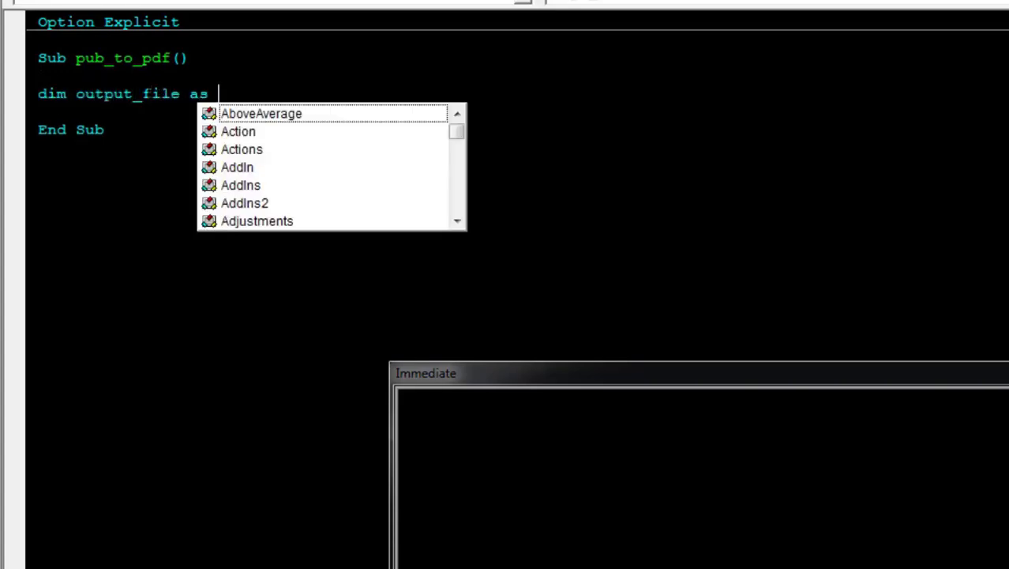
type("String")
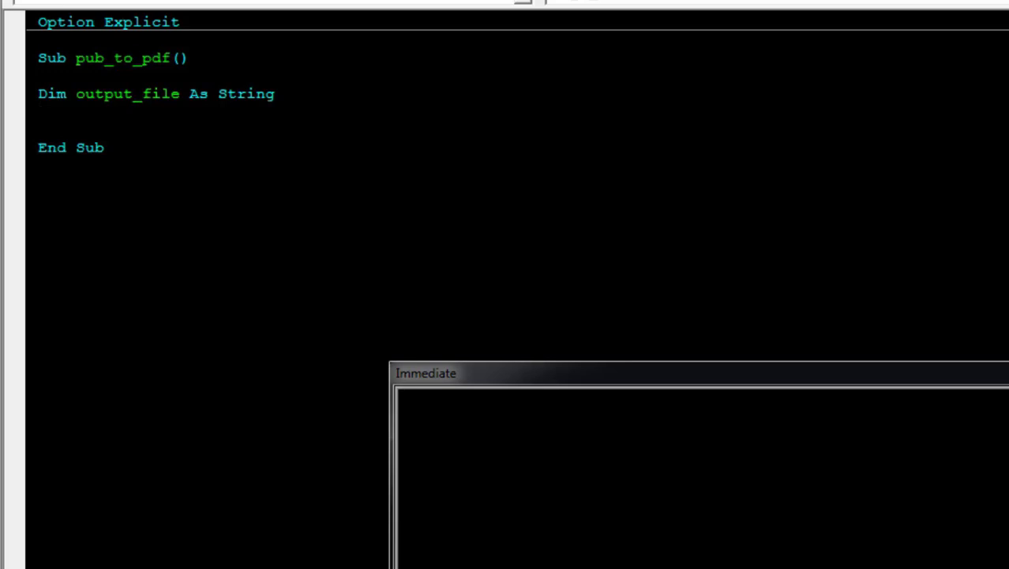
Step: Test Left(ThisWorkbook.Name, Len(ThisWorkbook.Name)-5) in the Immediate window to strip .xlsm
type("?thi")
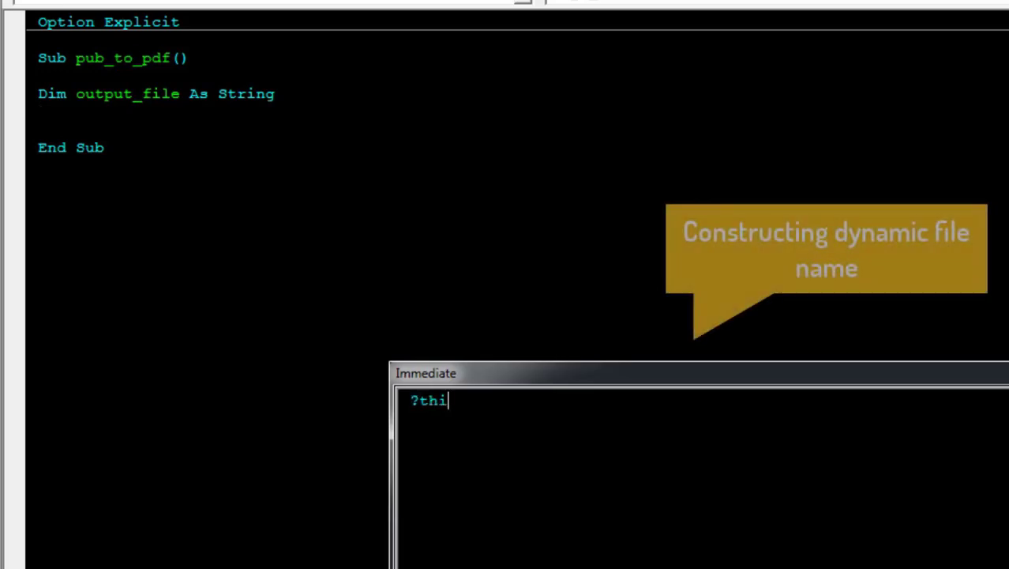
type("sworkbook")
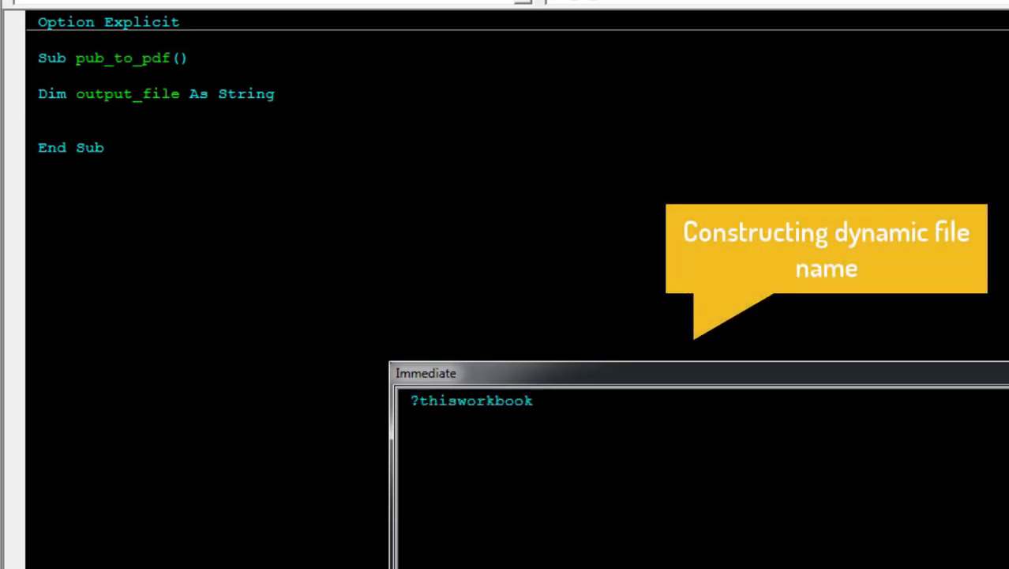
type(".Name")
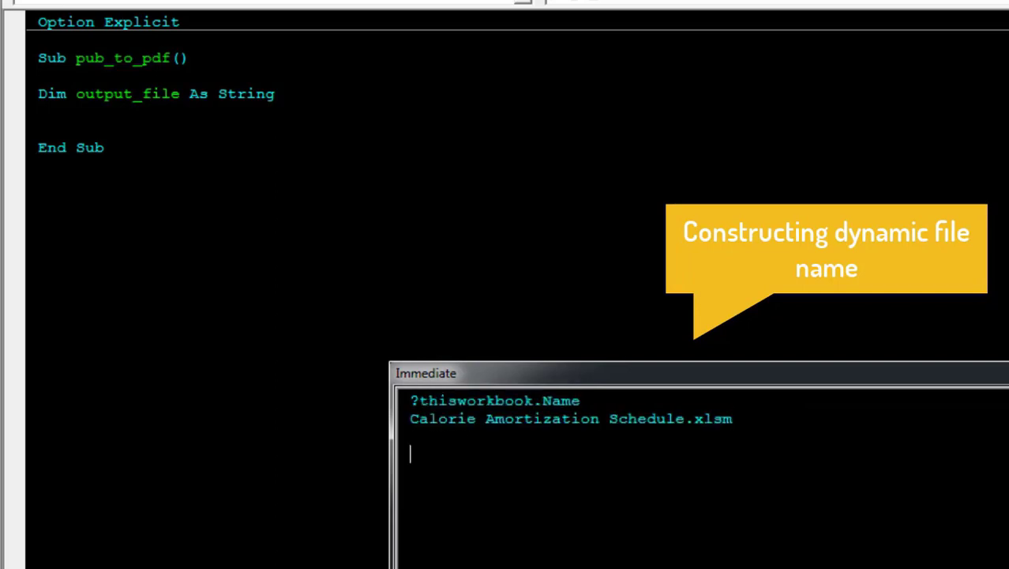
type("?lef")
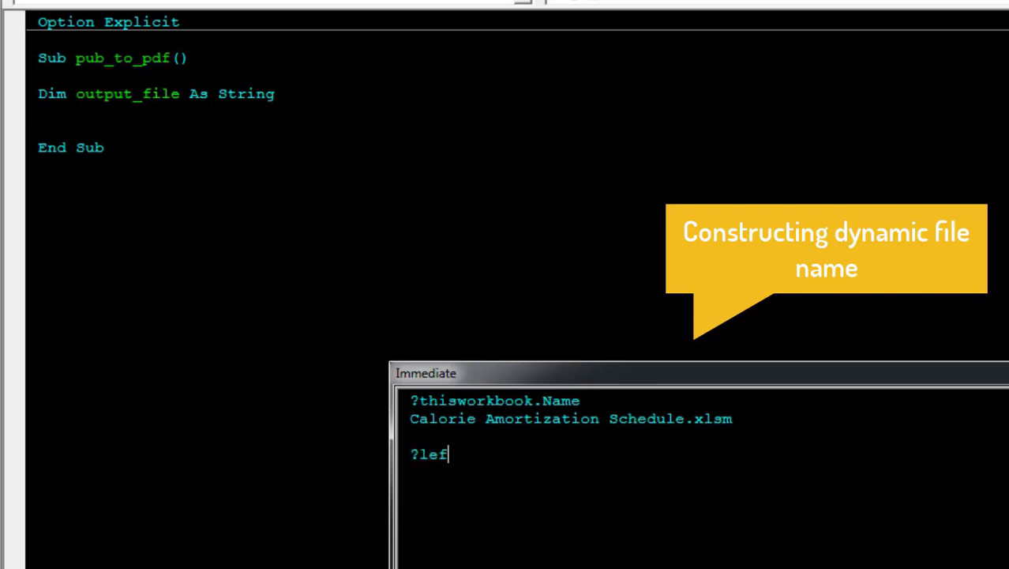
type("t(thisworkbook.Name")
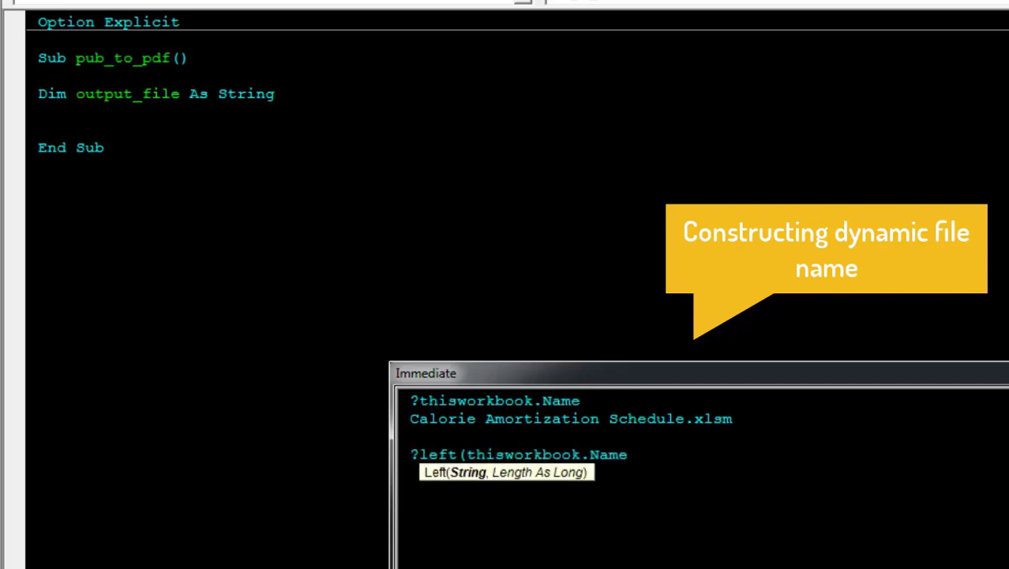
type(",len(")
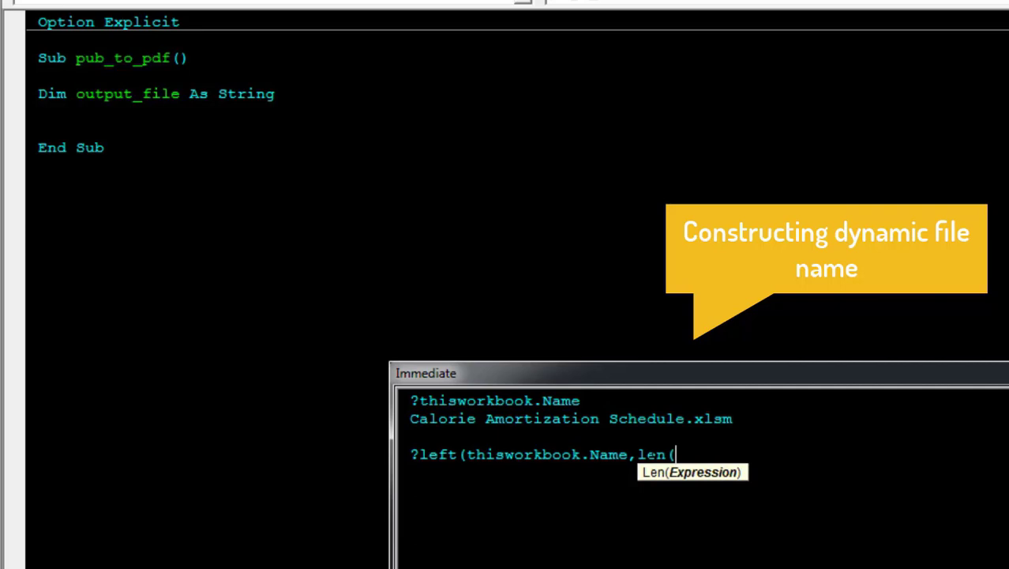
type("thisworkbook.Name)")
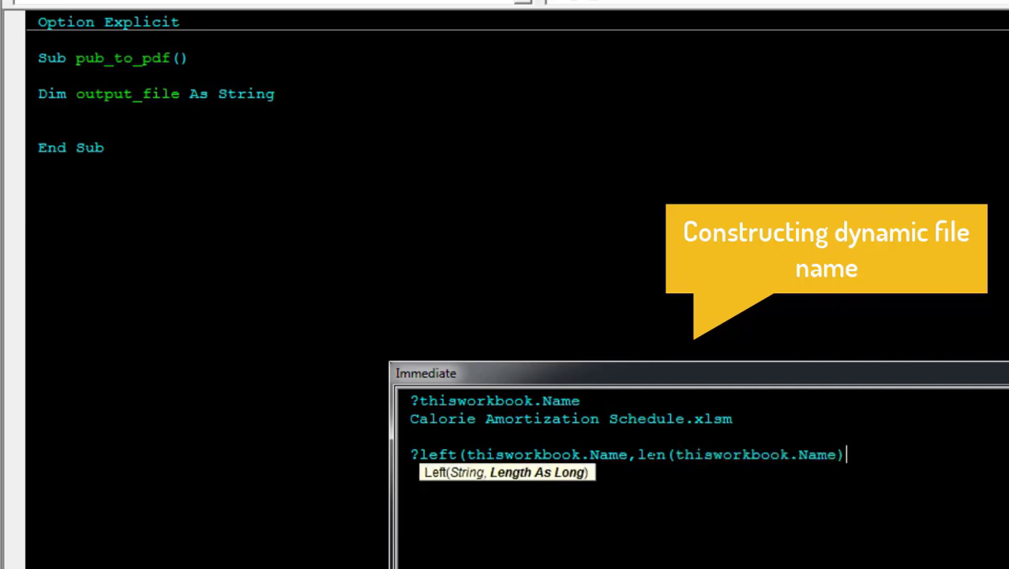
type("-5)")
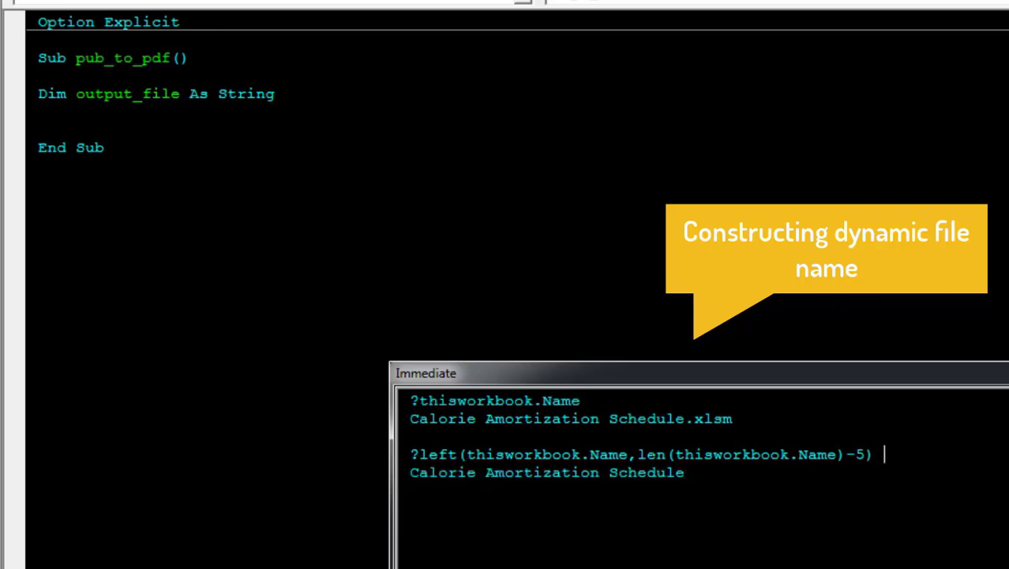
Step: Extend the expression with ThisWorkbook.Path, a backslash and ".pdf", and start assigning it
type("& \".\"")
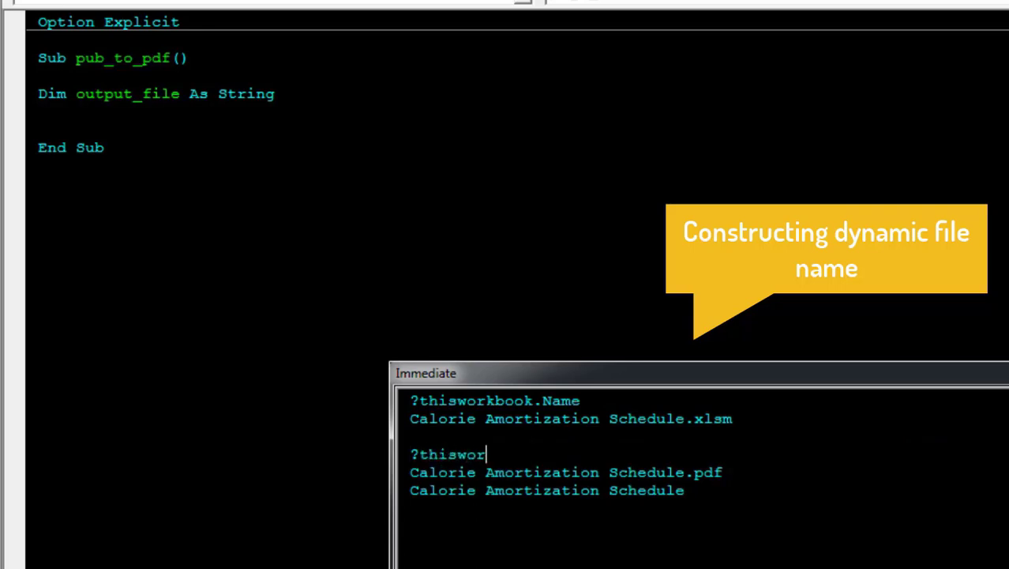
type("k.Path &")
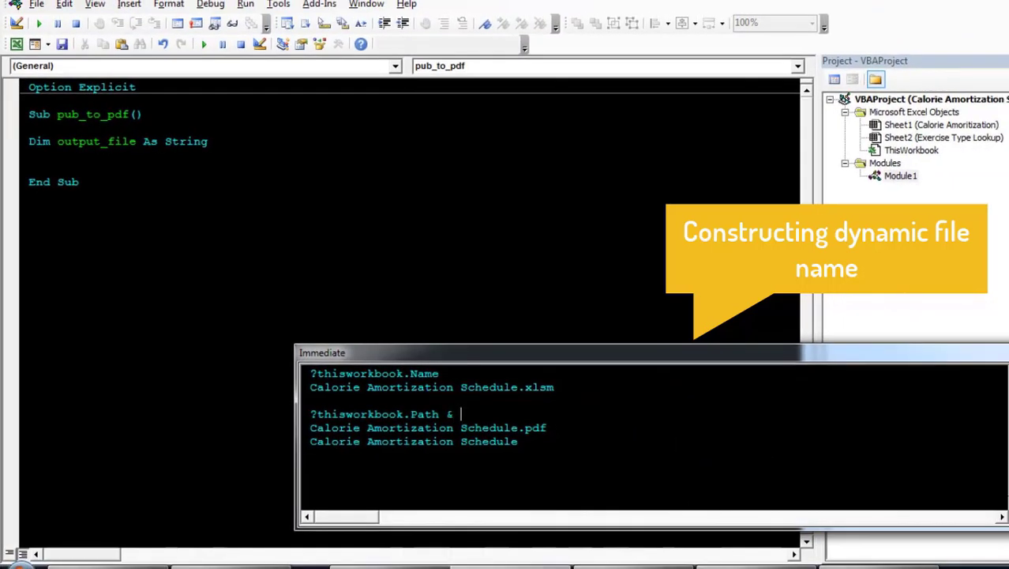
type("\"\\\"")
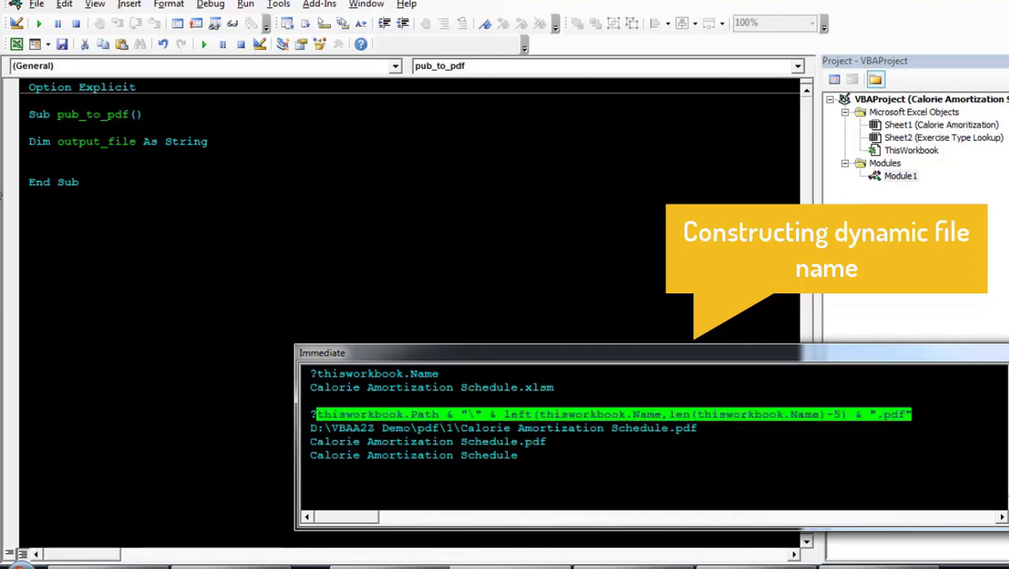
type("x =")
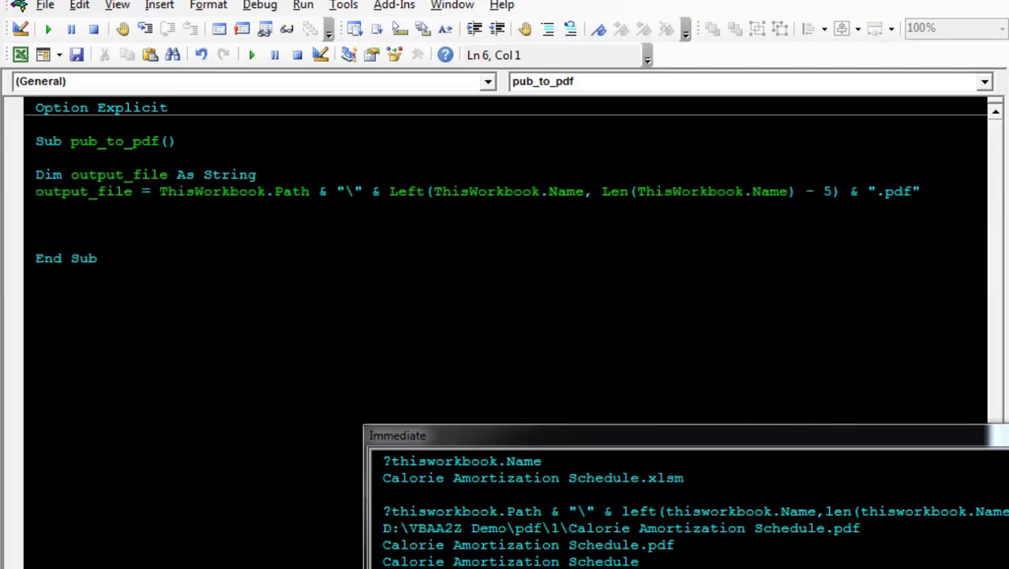
Step: Begin the sheet1.ExportAsFixedFormat xlTypePDF export line below the output_file assignment
type("sheet1.ExportAsFixedFormat xlTypePDF")
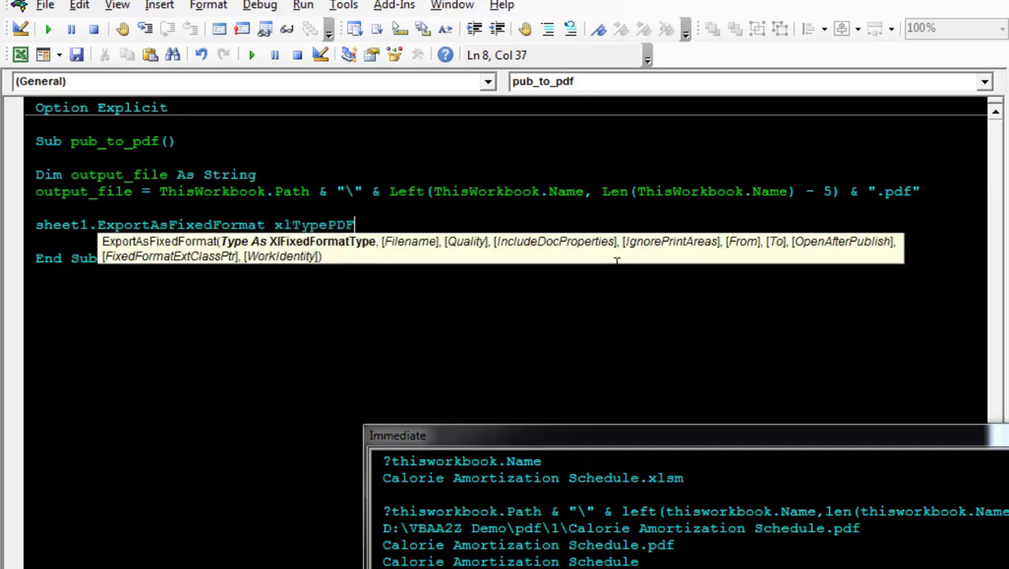
Step: Pass output_file as the filename and xlQualityStandard as the quality to ExportAsFixedFormat
type(",")
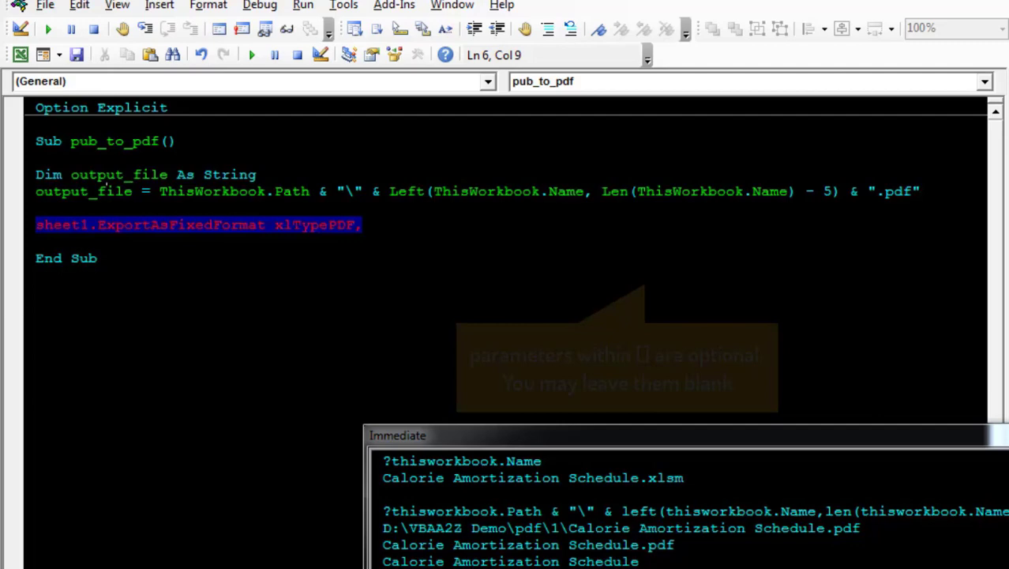
type("output_file,")
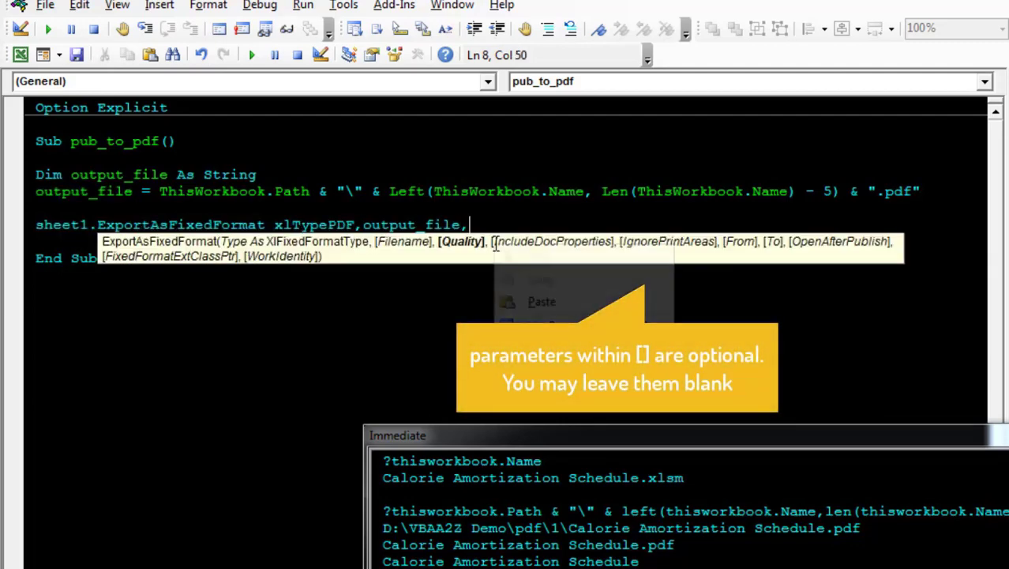
type("xlQualityStandard")
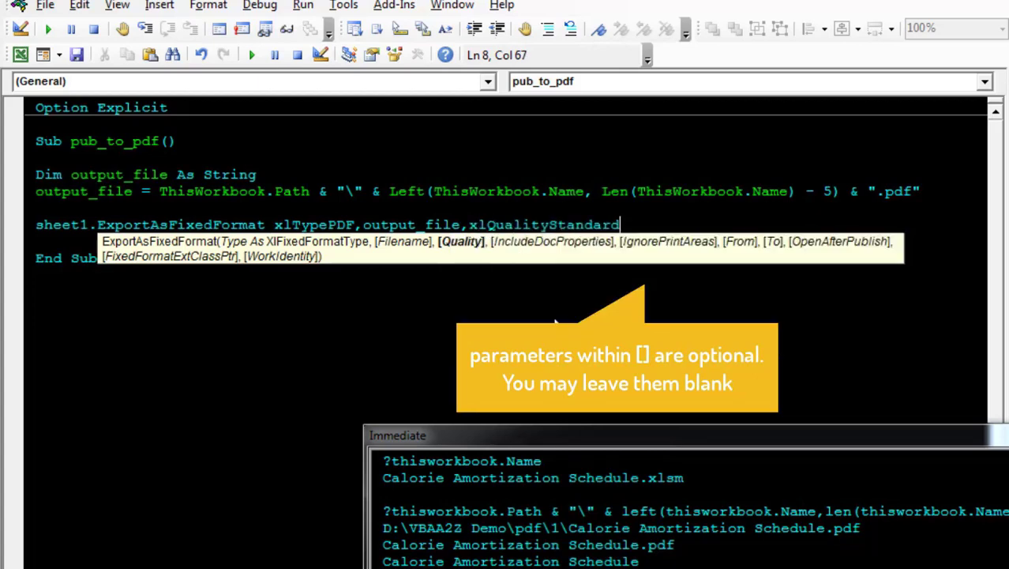
type(",")
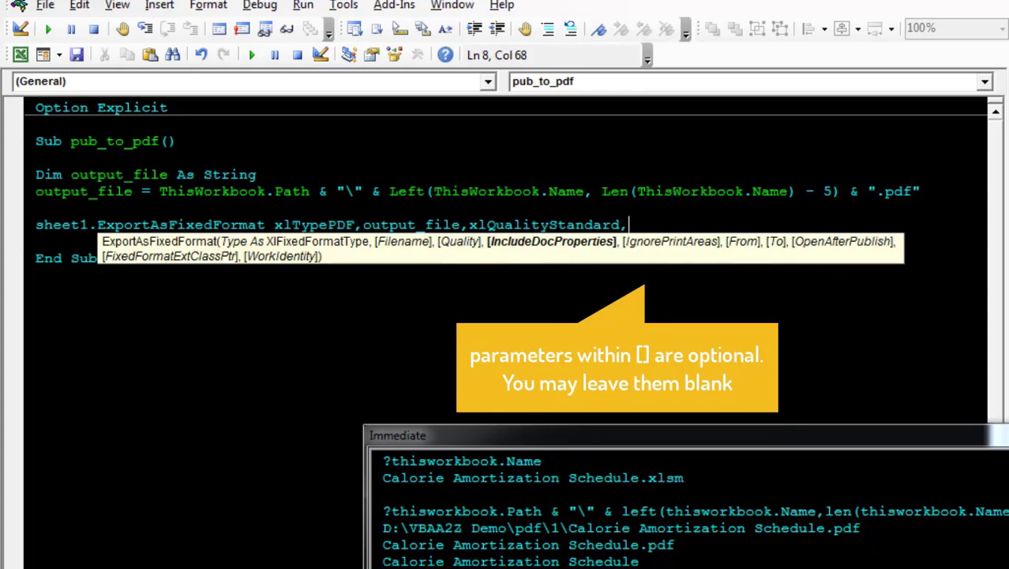
mouse_move(714, 261)
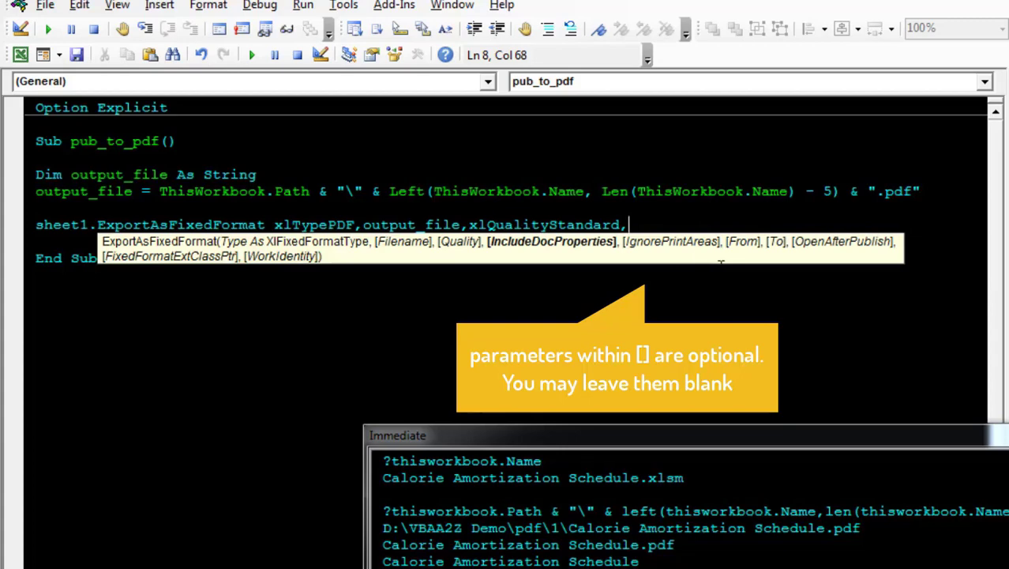
mouse_move(722, 253)
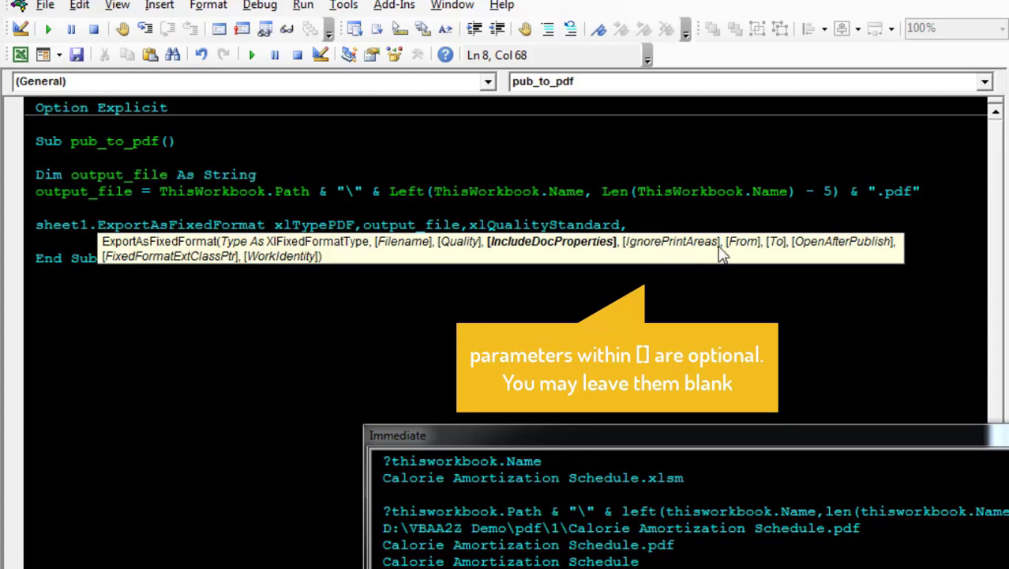
mouse_move(754, 253)
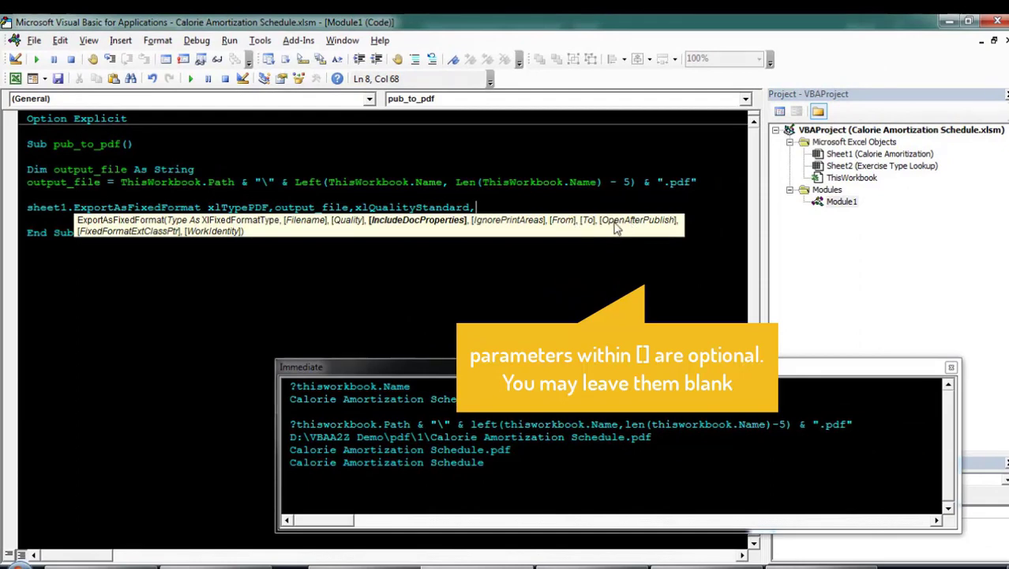
mouse_move(623, 230)
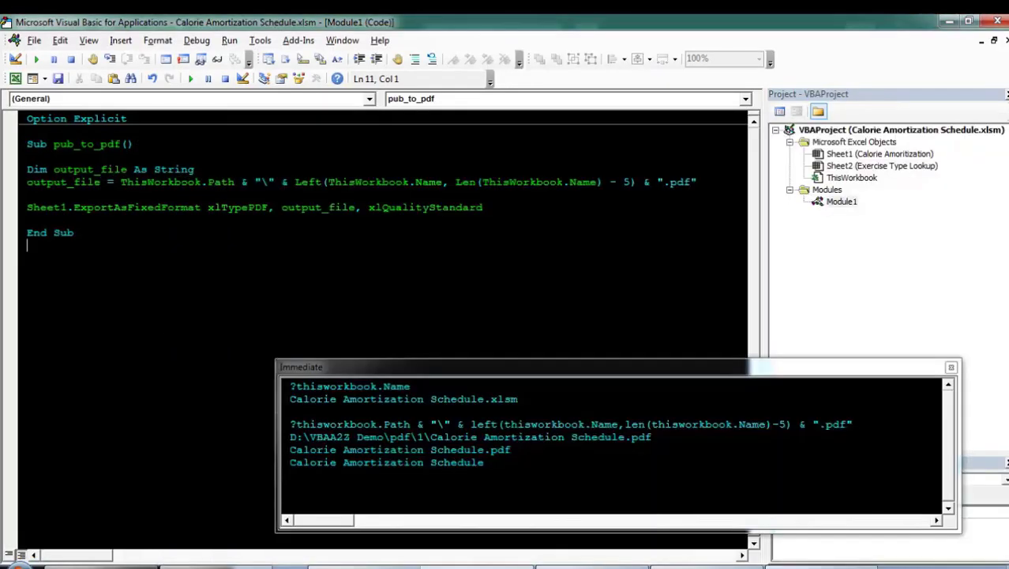
Step: Run pub_to_pdf and open the exported Calorie Amortization Schedule.pdf from the project folder
left_click(36, 59)
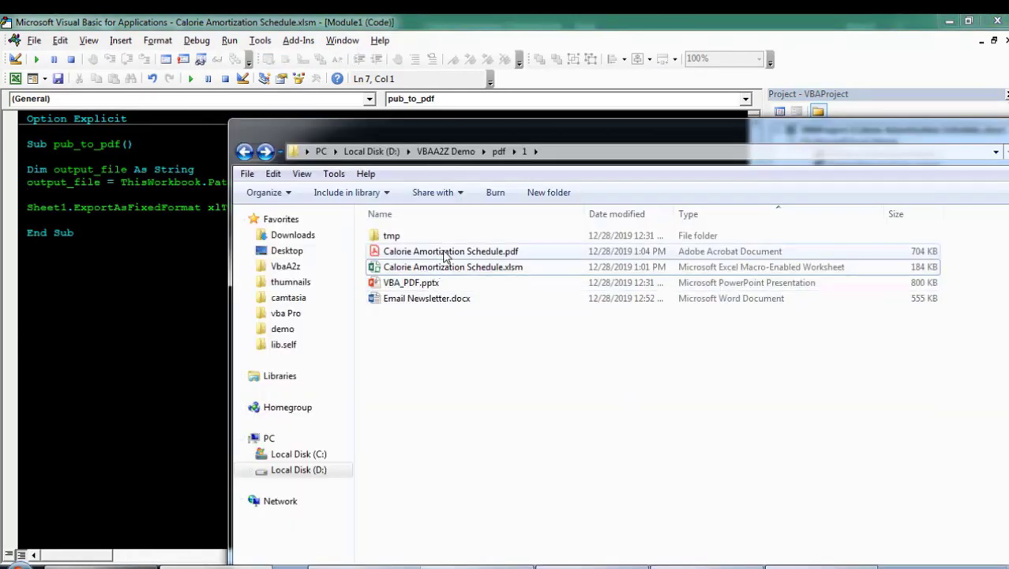
left_click(451, 251)
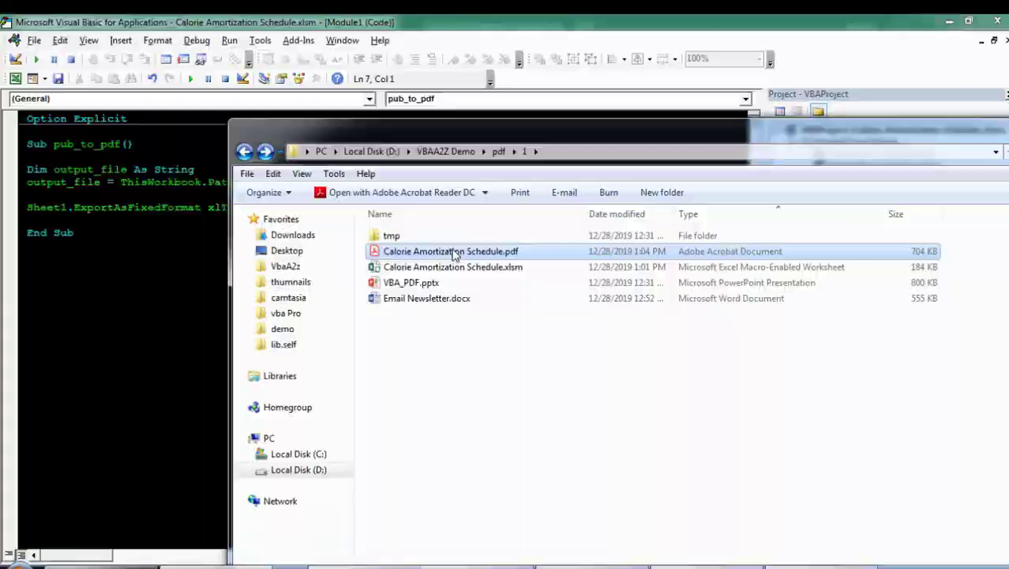
double_click(451, 251)
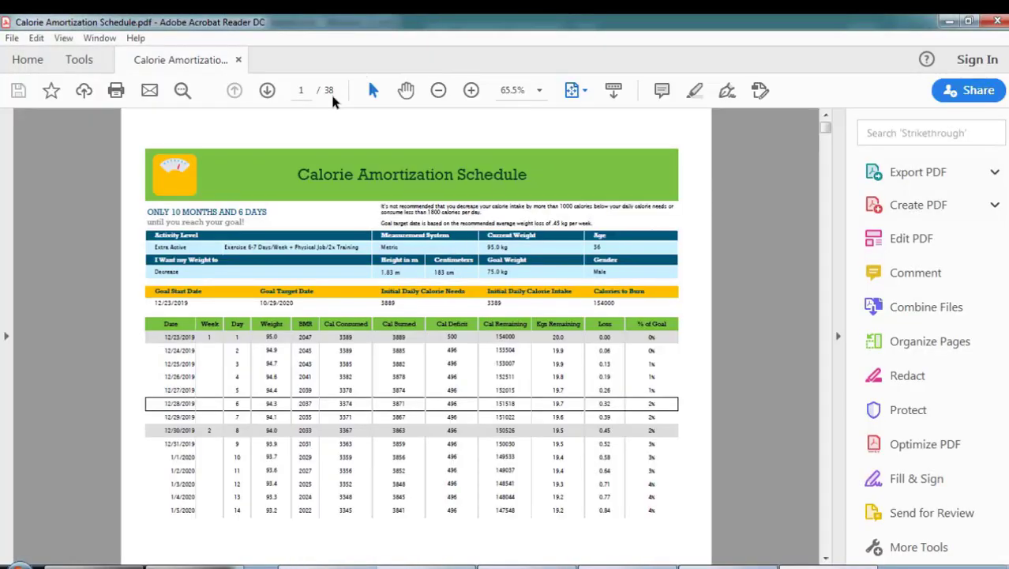
scroll("down", 3)
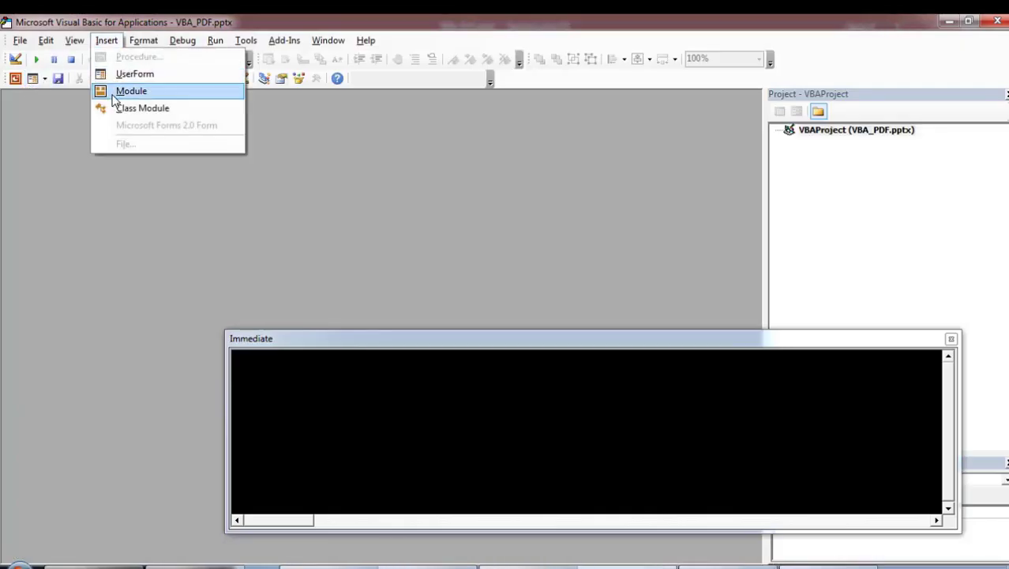
Step: Insert a module with the pasted code and Replace All ThisWorkbook with ActivePresentation
left_click(131, 90)
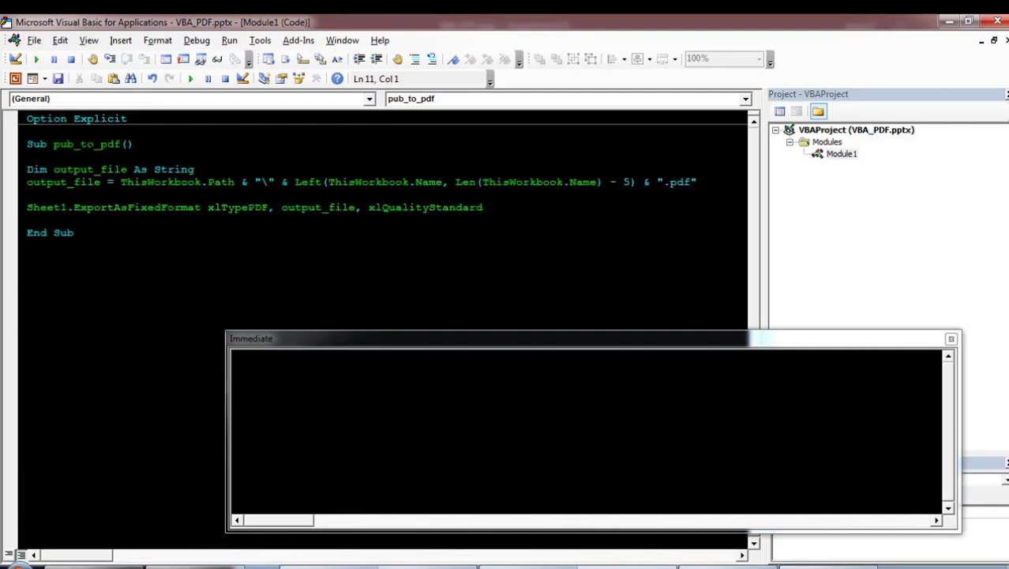
double_click(160, 181)
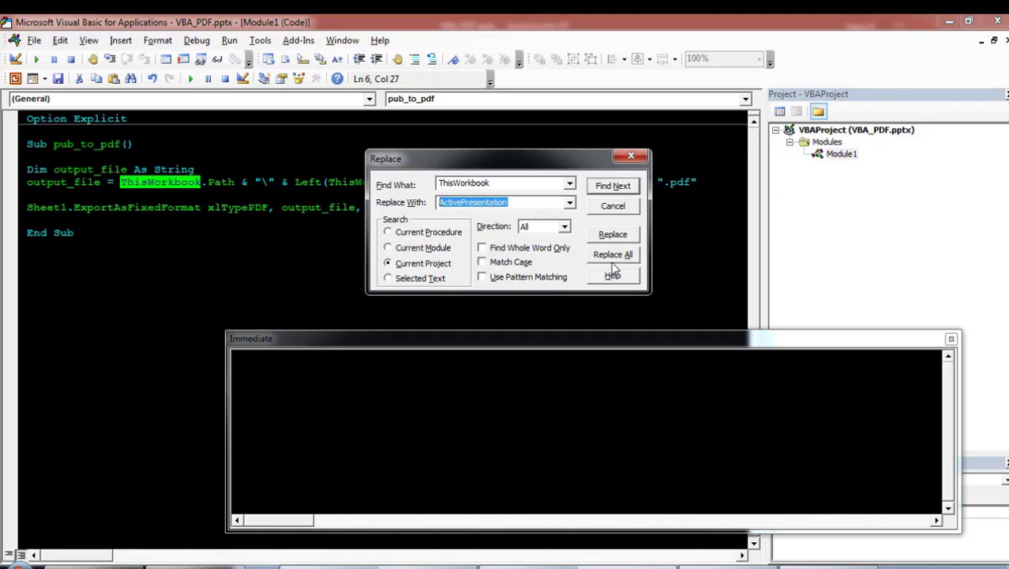
left_click(613, 254)
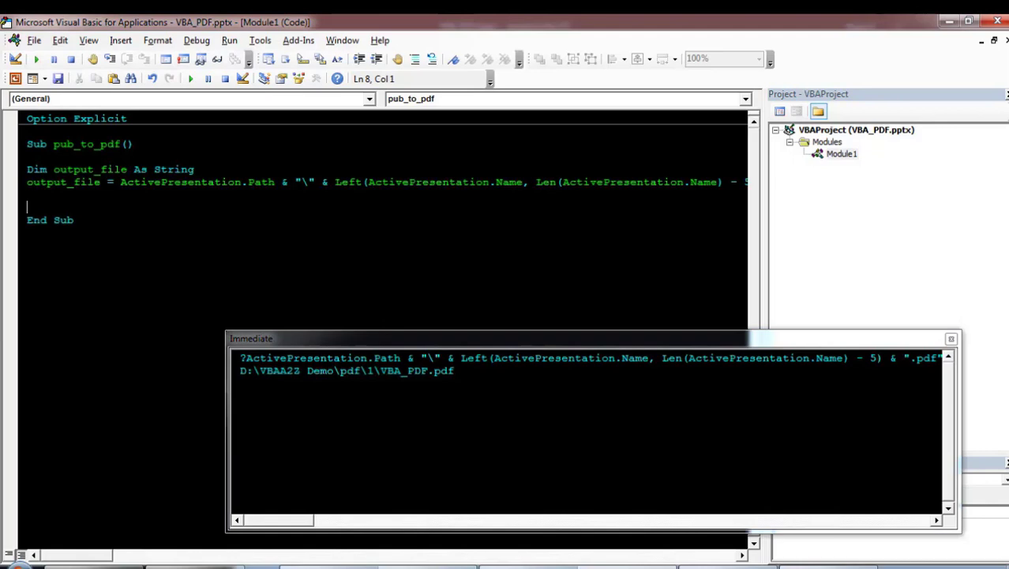
Step: Write ActivePresentation.ExportAsFixedFormat output_file, ppFixedFormatTypePDF, ppFixedFormatIntentPrint
double_click(306, 358)
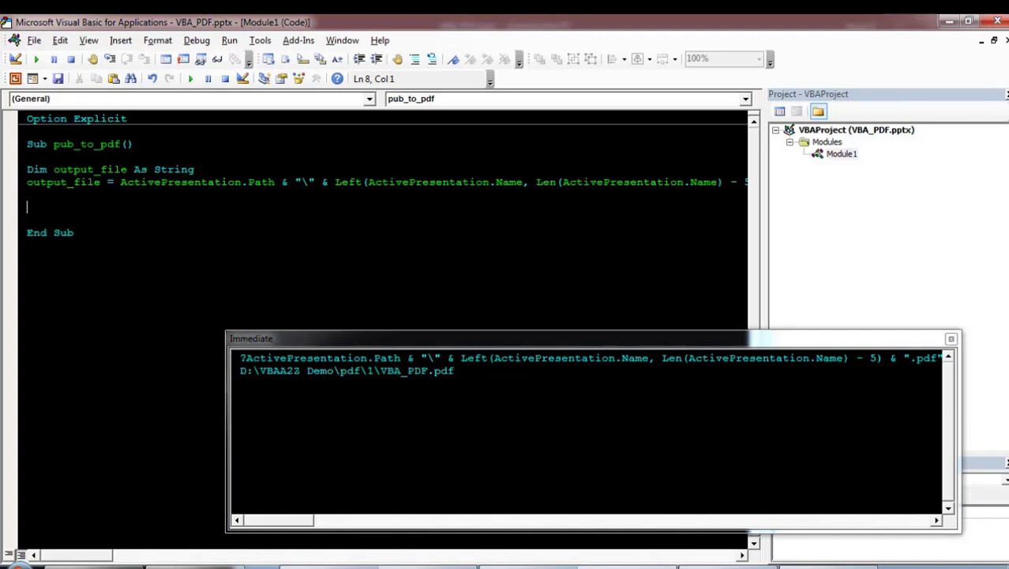
type("ActivePresentation")
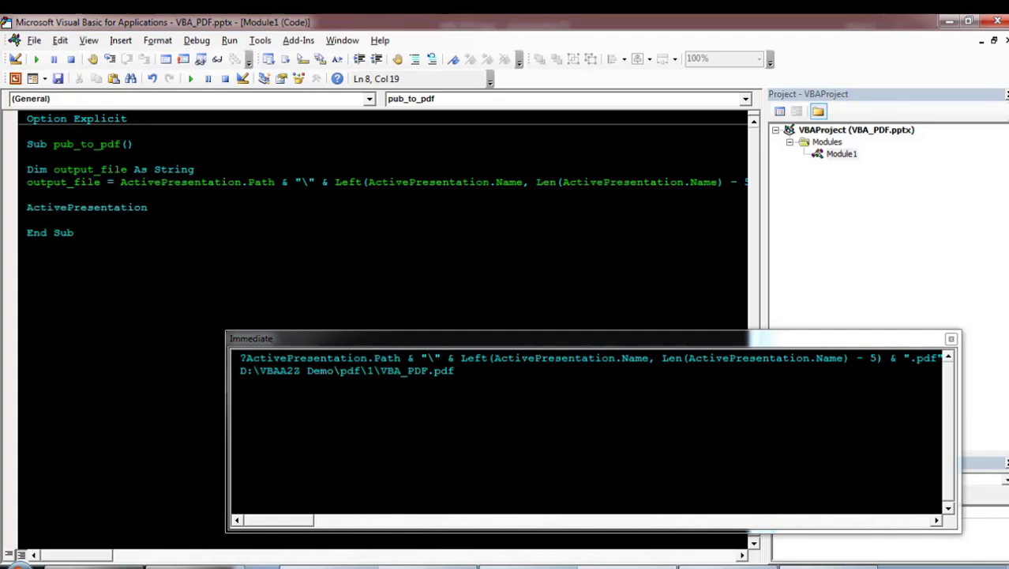
type(".exportAsFixedFormat")
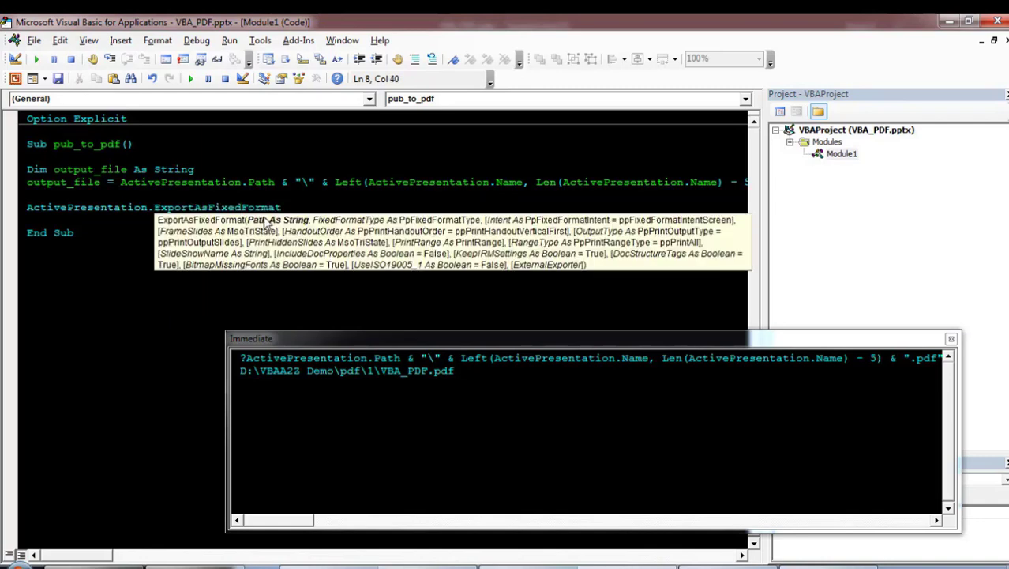
double_click(63, 181)
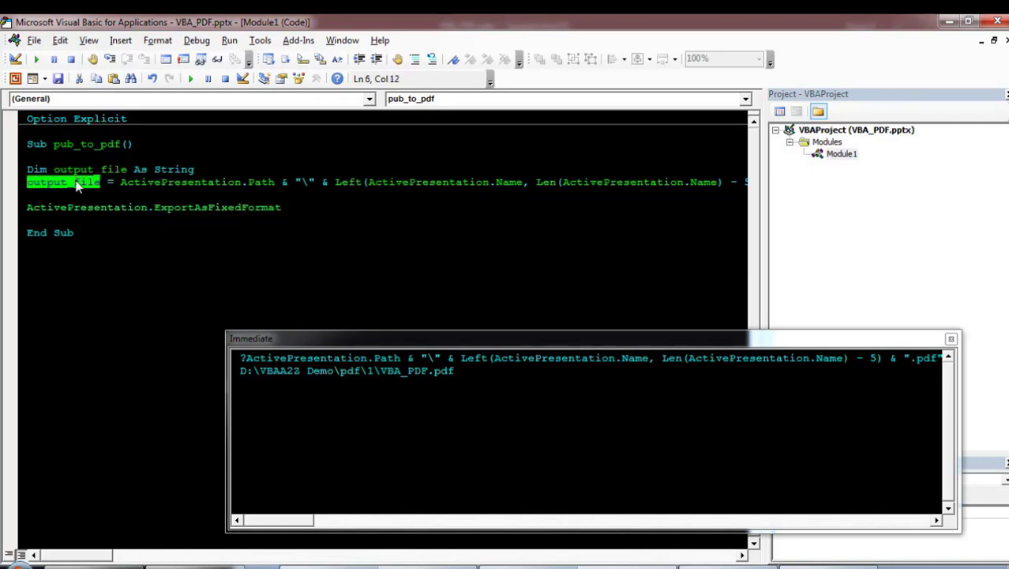
type("output_file")
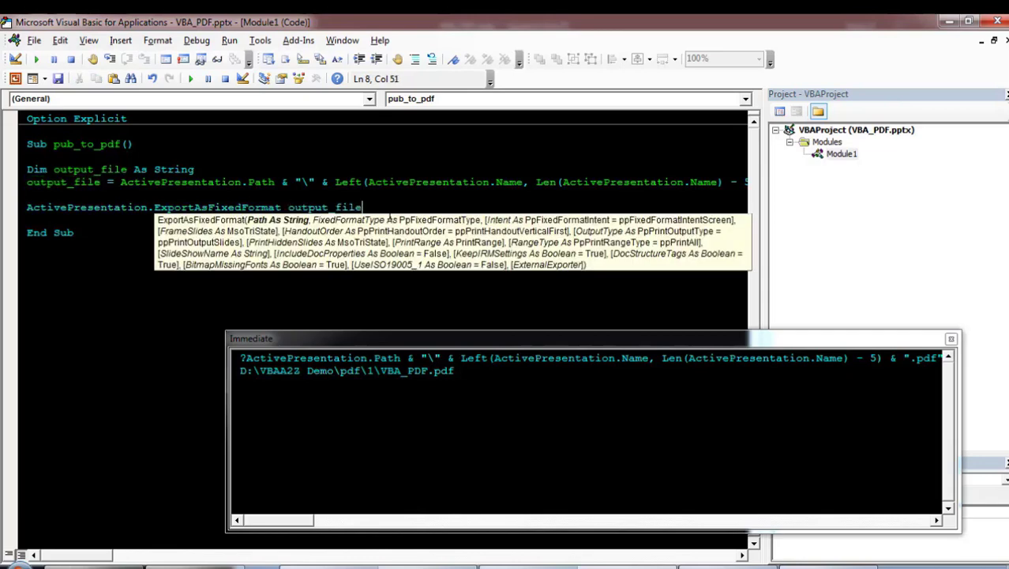
type(",ppFixedFormatTypePDF")
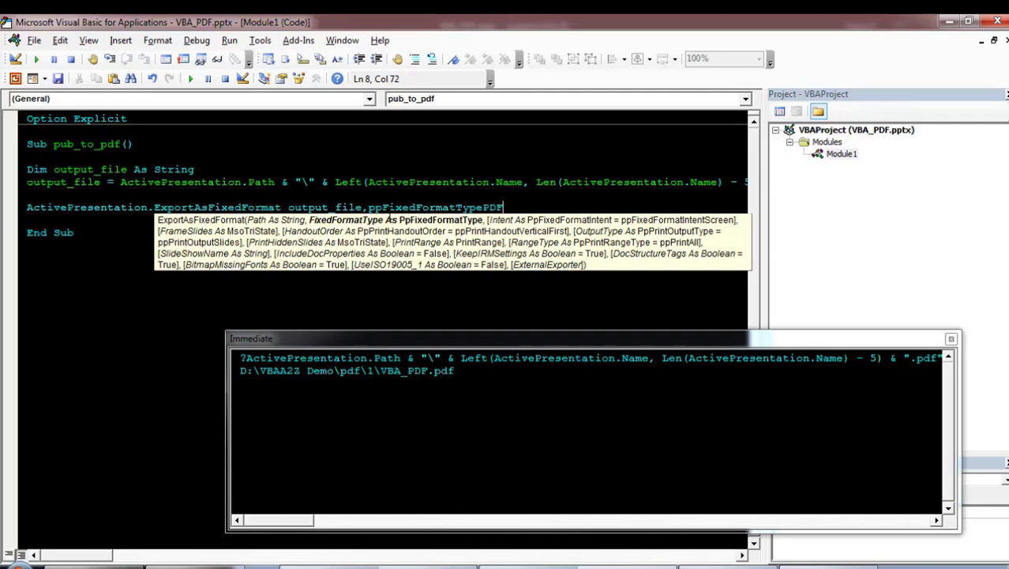
type(",")
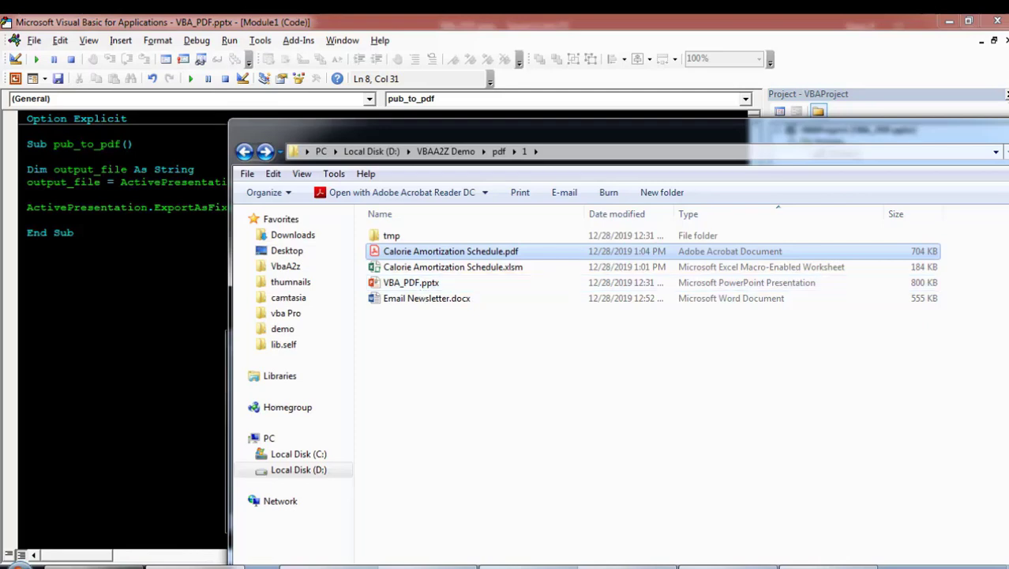
Step: Run pub_to_pdf to export the presentation as VBA_PDF.pdf
left_click(192, 78)
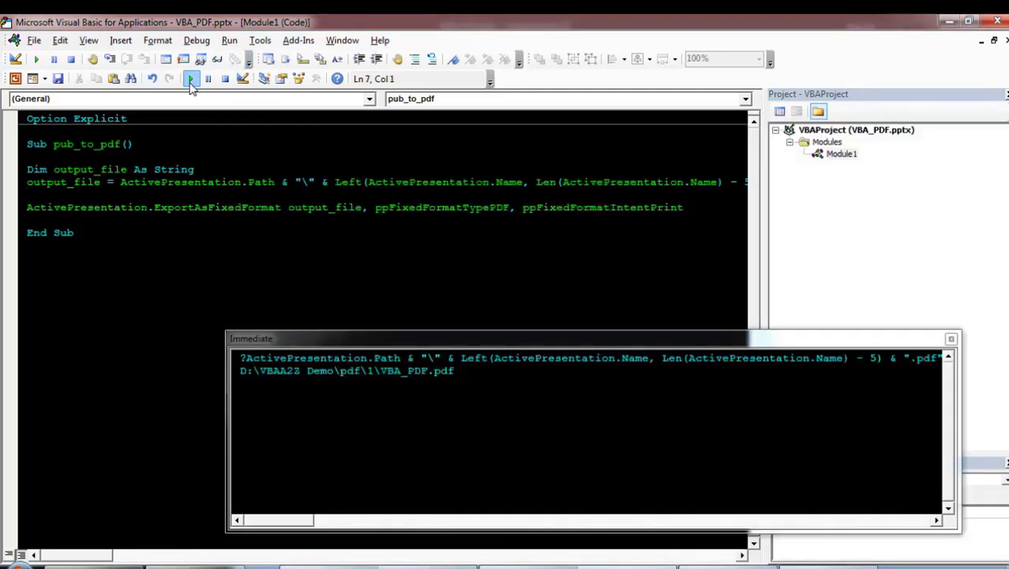
left_click(191, 78)
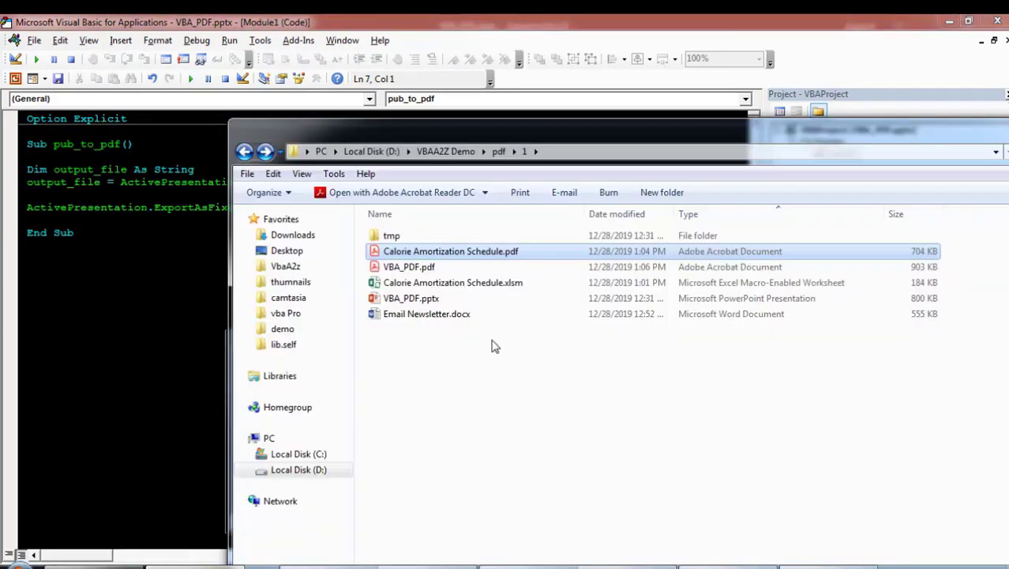
Step: Open Email Newsletter.docx and bring up its Visual Basic editor
double_click(411, 266)
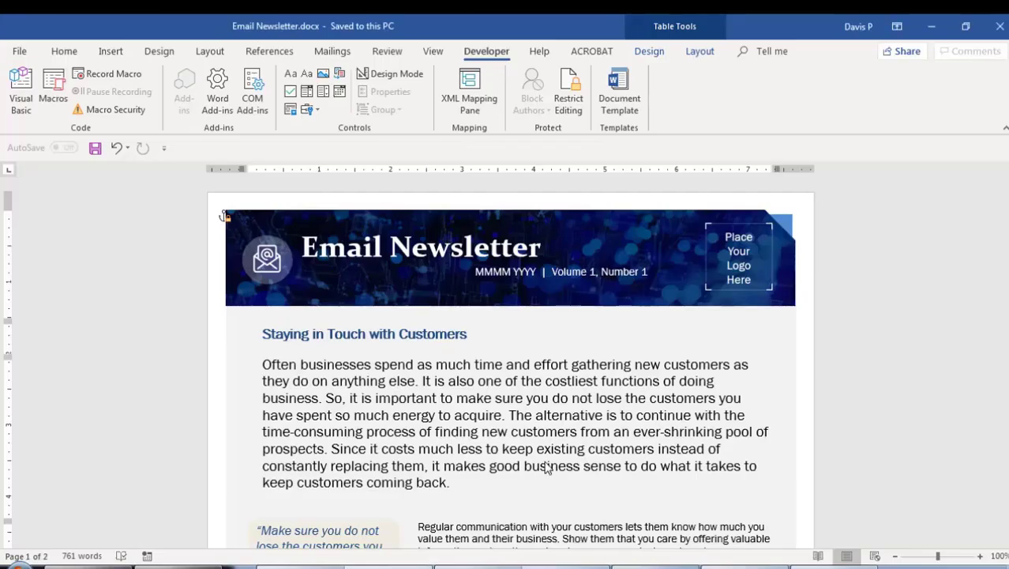
left_click(20, 87)
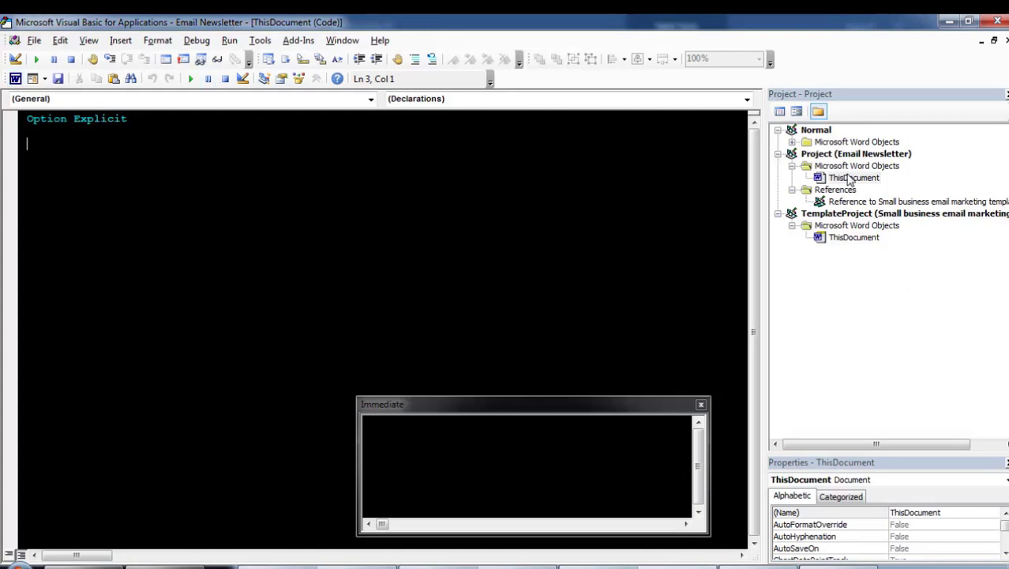
Step: Insert a module with the pasted code and Replace All ThisWorkbook with ActiveDocument, confirming three replacements
left_click(120, 40)
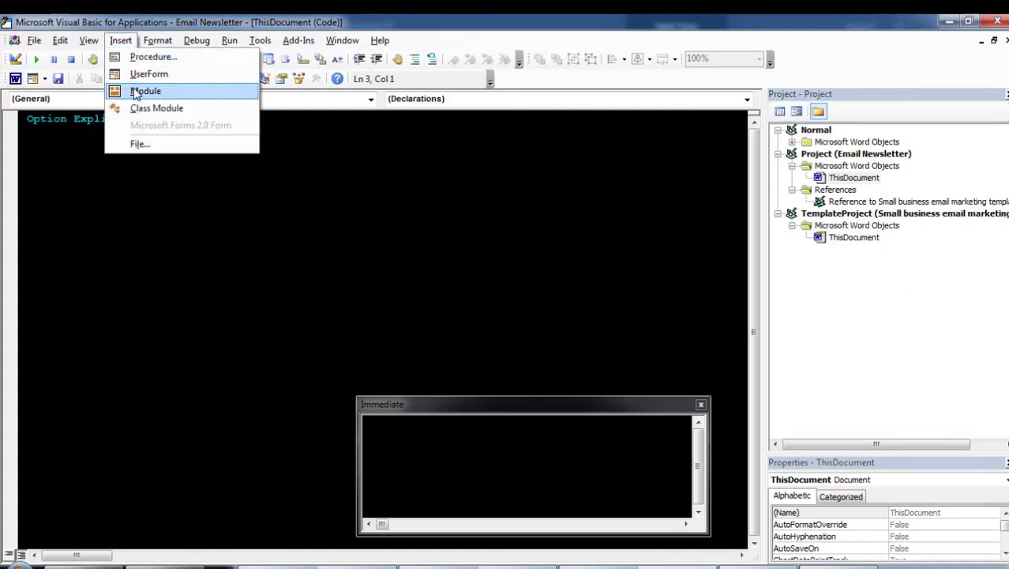
left_click(146, 91)
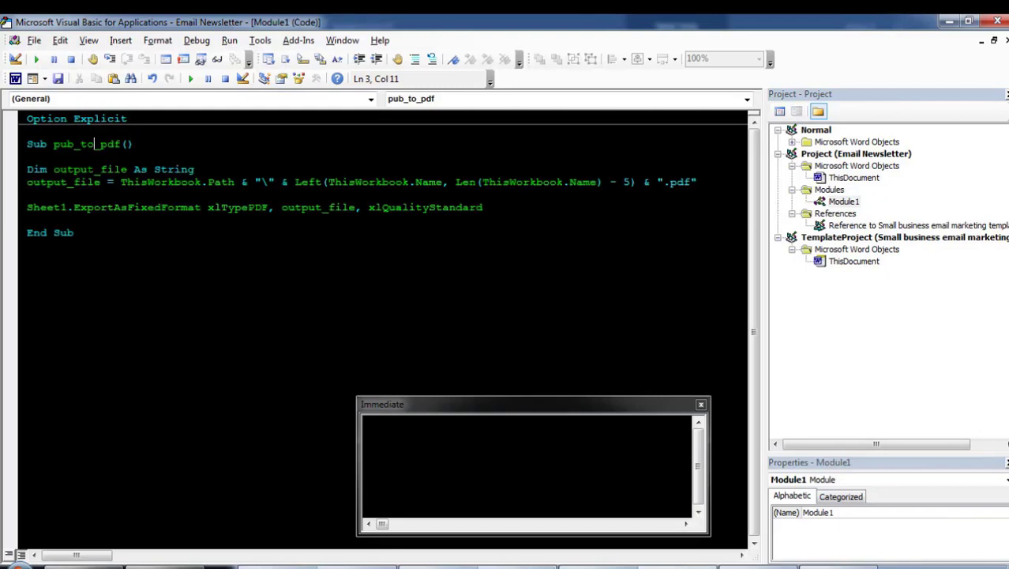
double_click(160, 181)
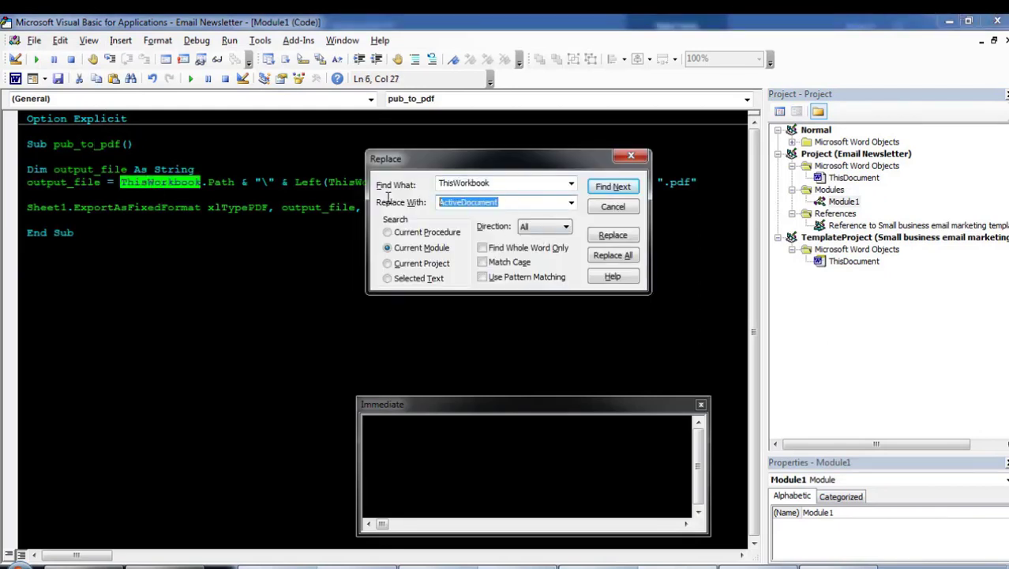
left_click(613, 254)
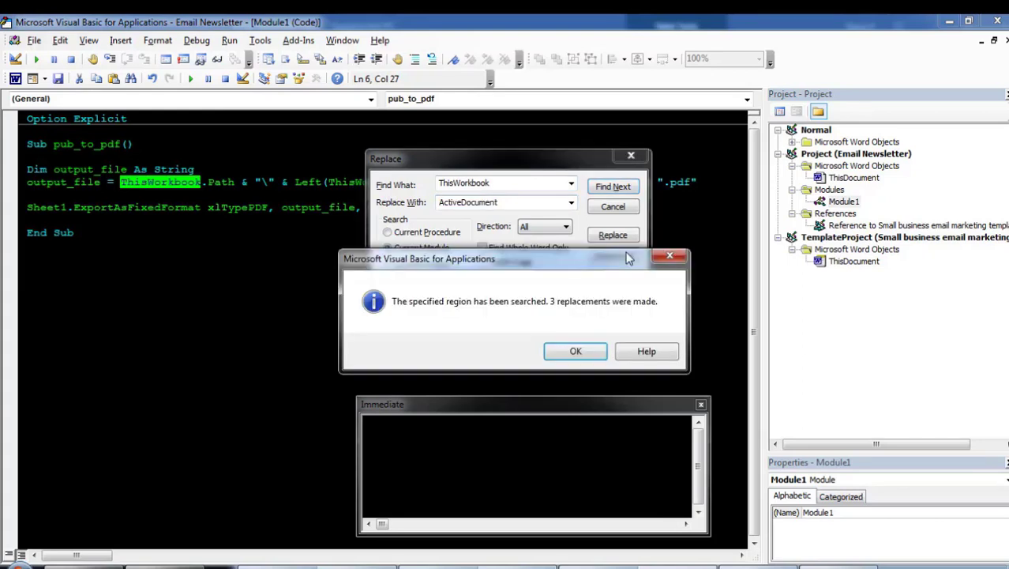
left_click(575, 351)
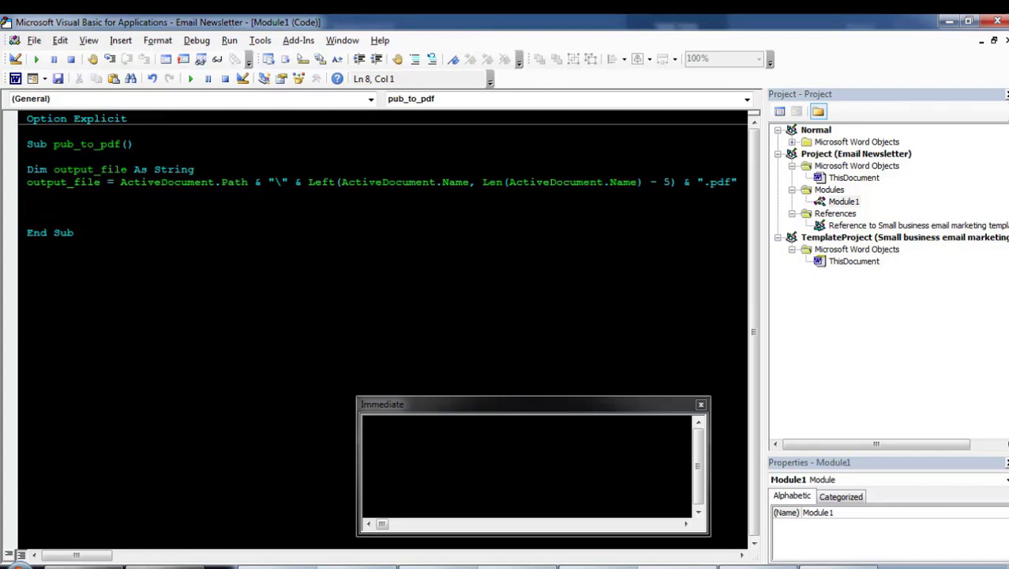
Step: Enter ActiveDocument.ExportAsFixedFormat with output_file as its first argument
type("ActiveDocument")
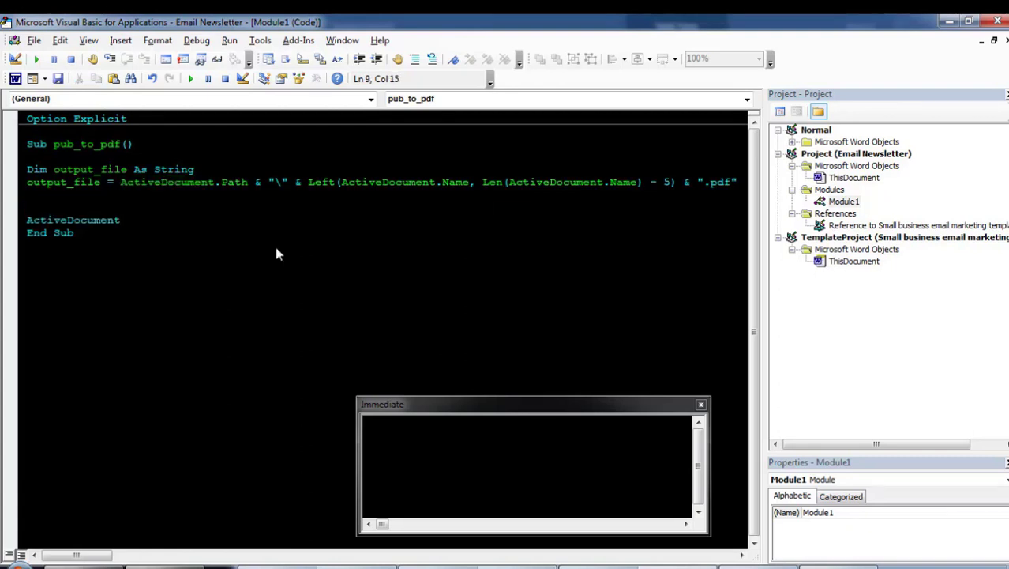
type(".exp")
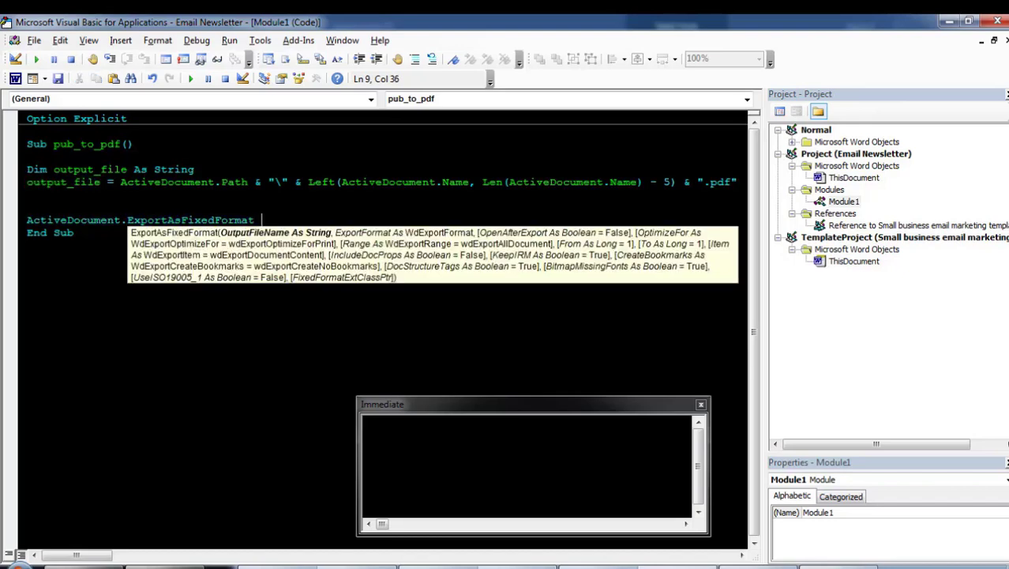
type("output_file,")
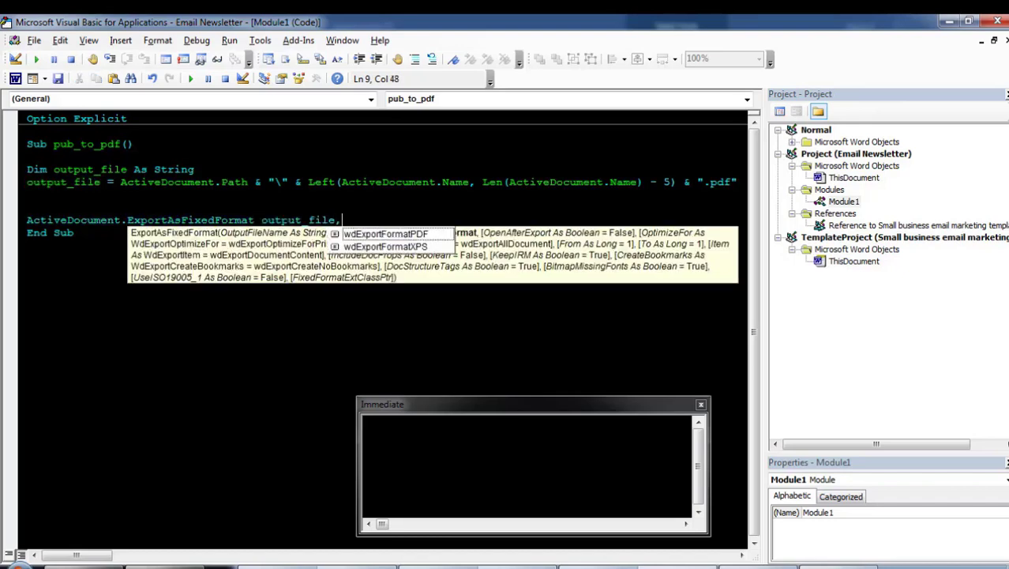